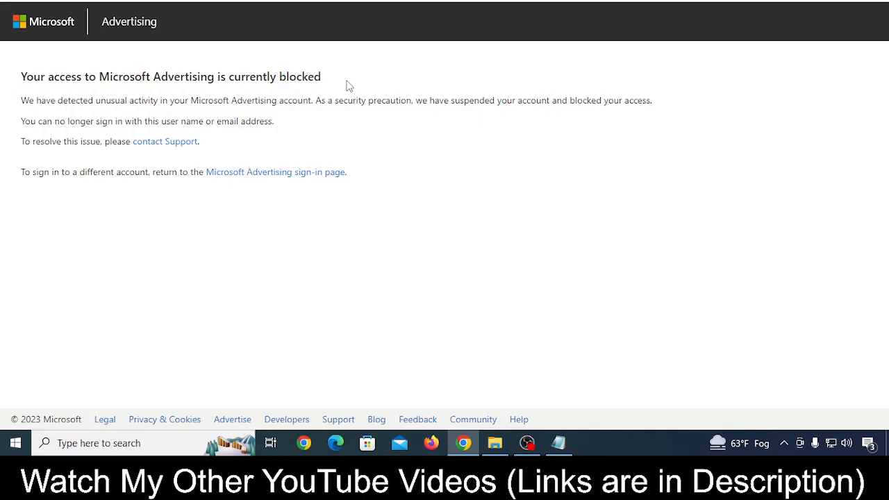
{"action": "mouse_move", "coordinate": [332, 85]}
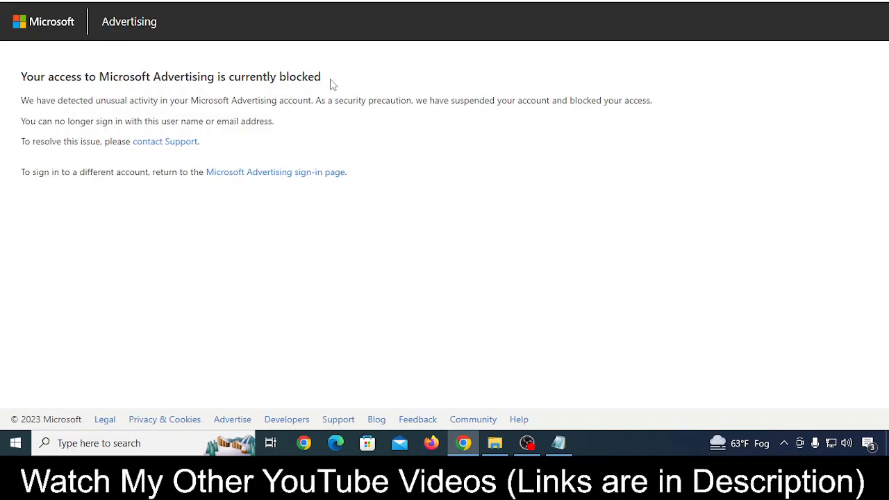
{"action": "mouse_move", "coordinate": [339, 83]}
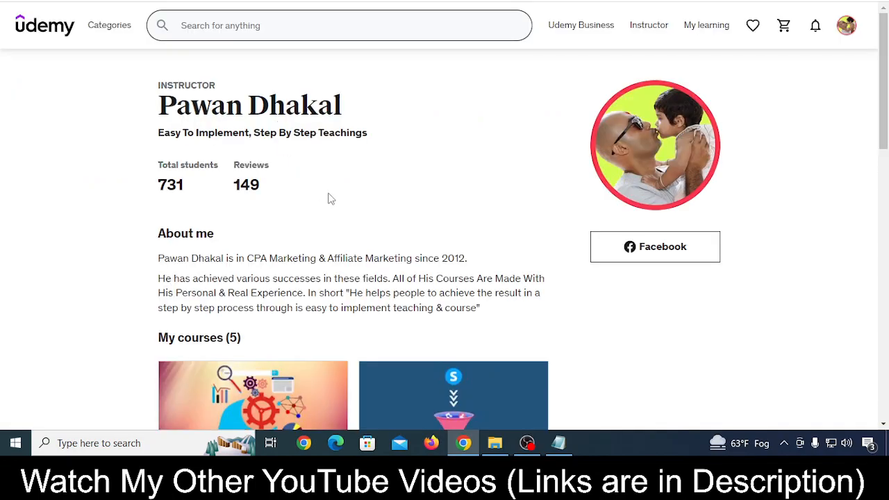
Step: Scroll through the instructor's courses, revealing the ClickBank affiliate and Bing Ads PPC courses
{"action": "scroll", "scroll_direction": "down", "scroll_amount": 3}
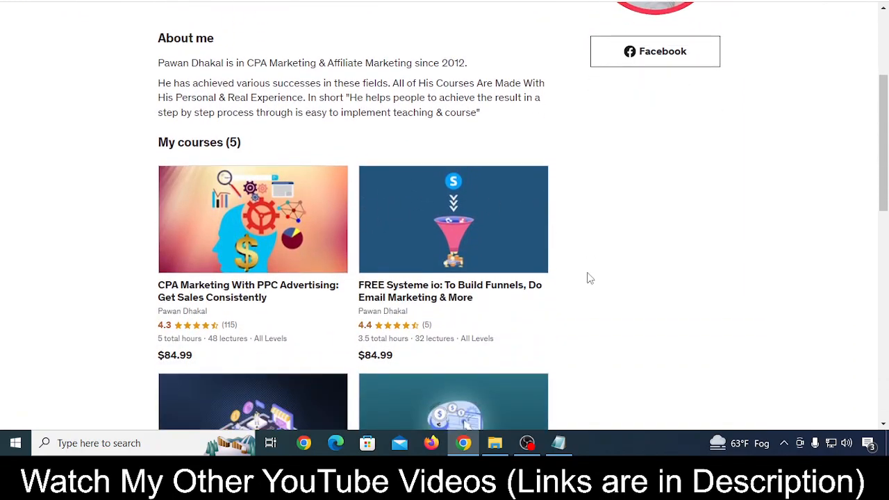
{"action": "scroll", "scroll_direction": "down", "scroll_amount": 3}
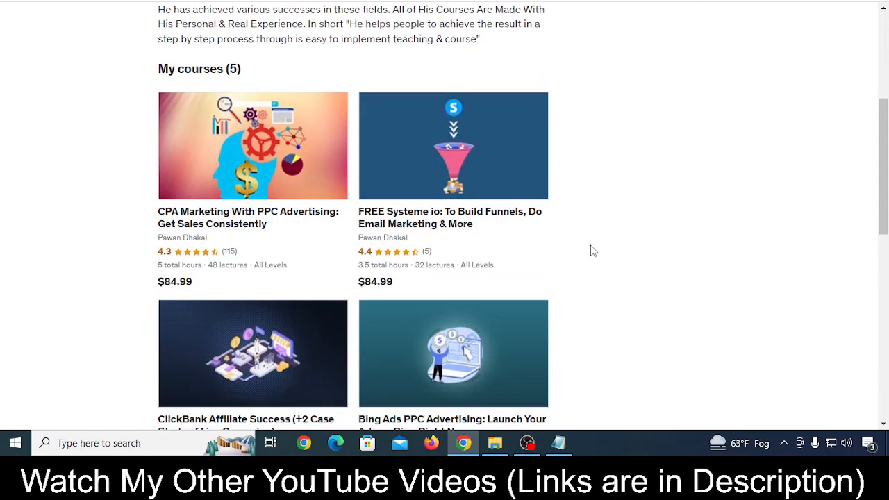
{"action": "scroll", "scroll_direction": "down", "scroll_amount": 3}
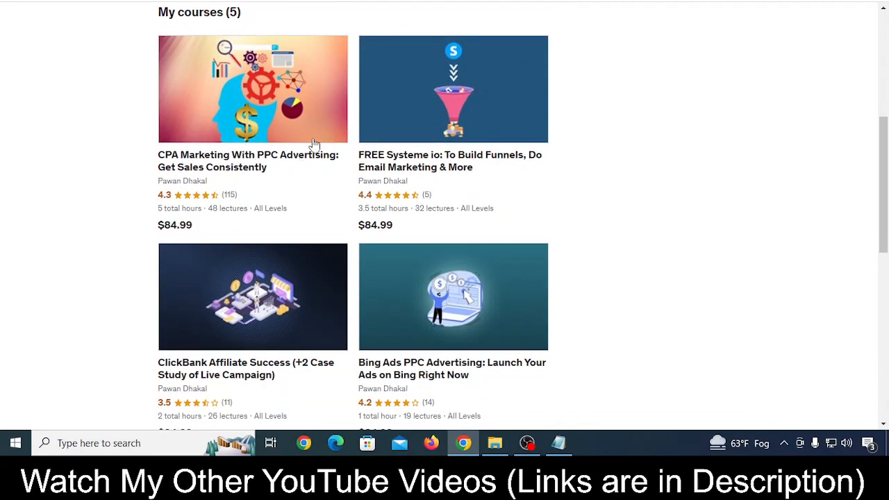
{"action": "mouse_move", "coordinate": [683, 173]}
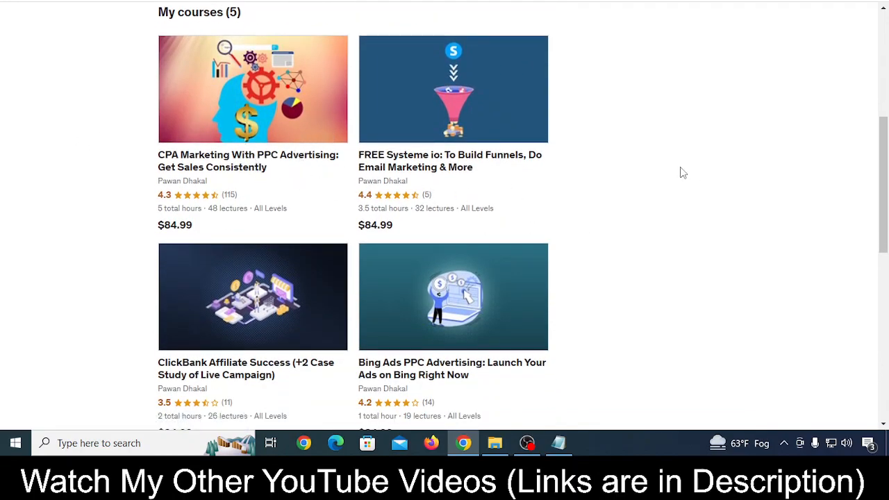
{"action": "mouse_move", "coordinate": [664, 181]}
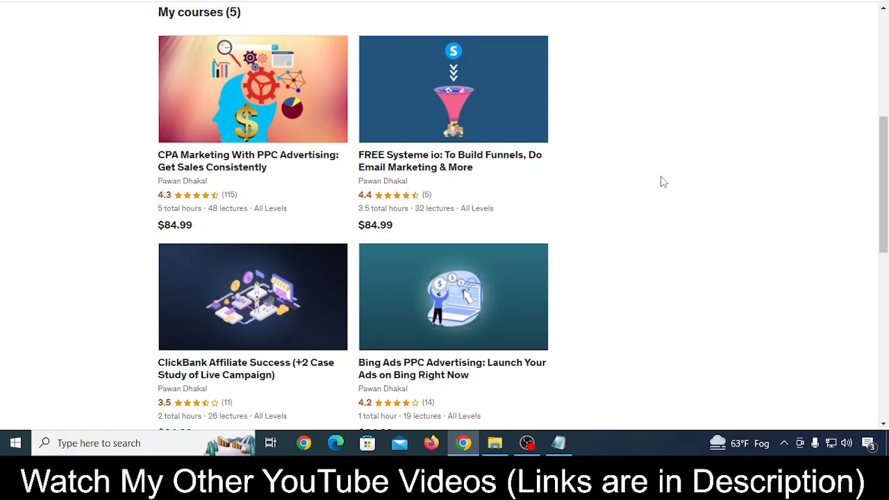
{"action": "mouse_move", "coordinate": [653, 183]}
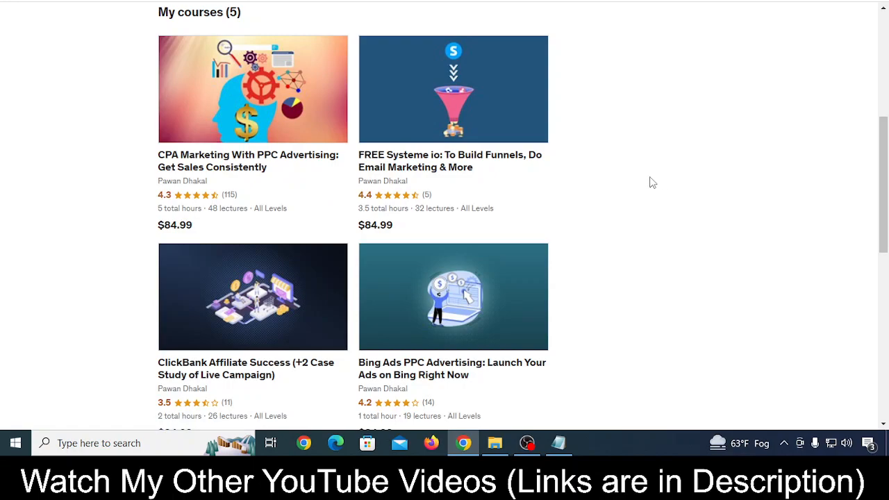
{"action": "scroll", "scroll_direction": "up", "scroll_amount": 3}
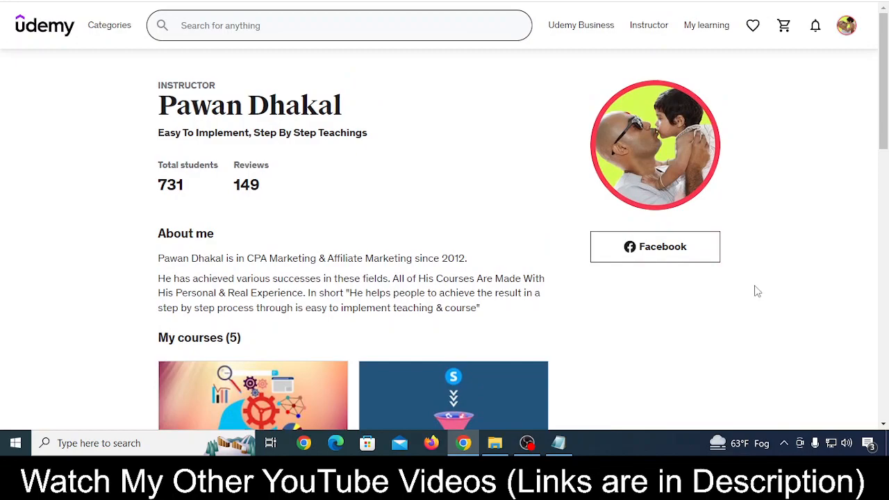
{"action": "scroll", "scroll_direction": "down", "scroll_amount": 3}
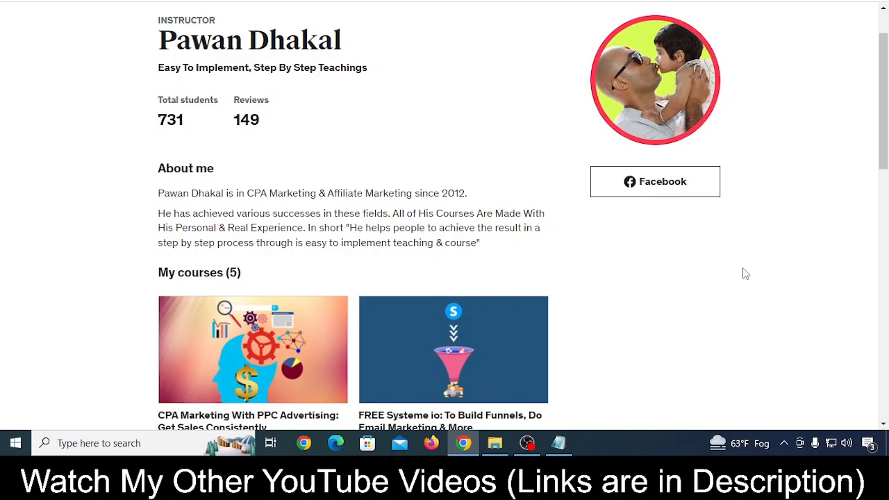
{"action": "mouse_move", "coordinate": [486, 203]}
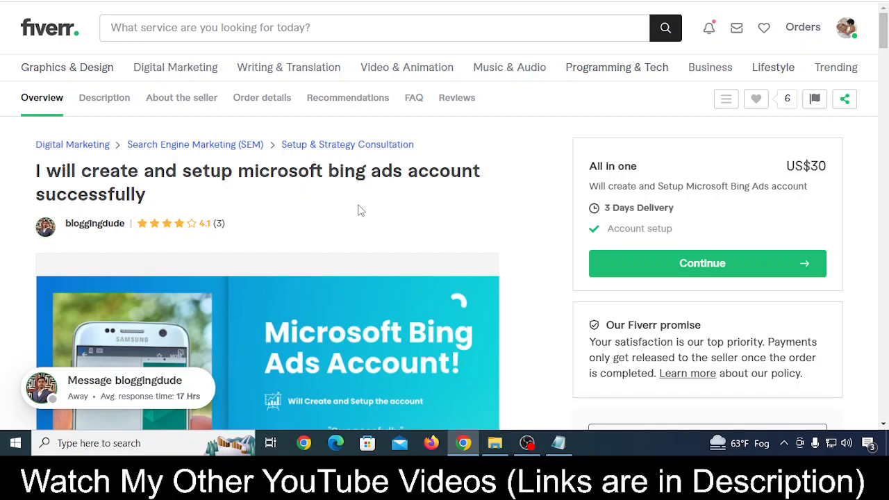
{"action": "mouse_move", "coordinate": [548, 221]}
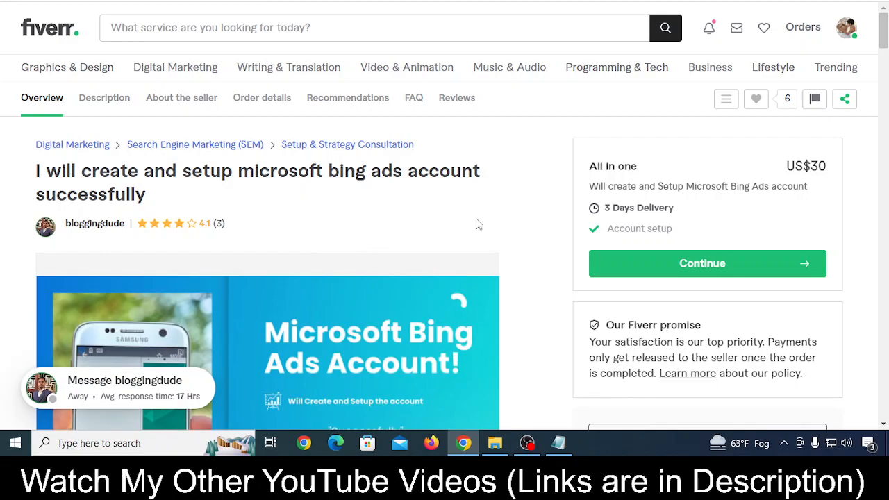
Step: Scroll past the US$30 Bing Ads gig image down to its buyer reviews
{"action": "scroll", "scroll_direction": "down", "scroll_amount": 3}
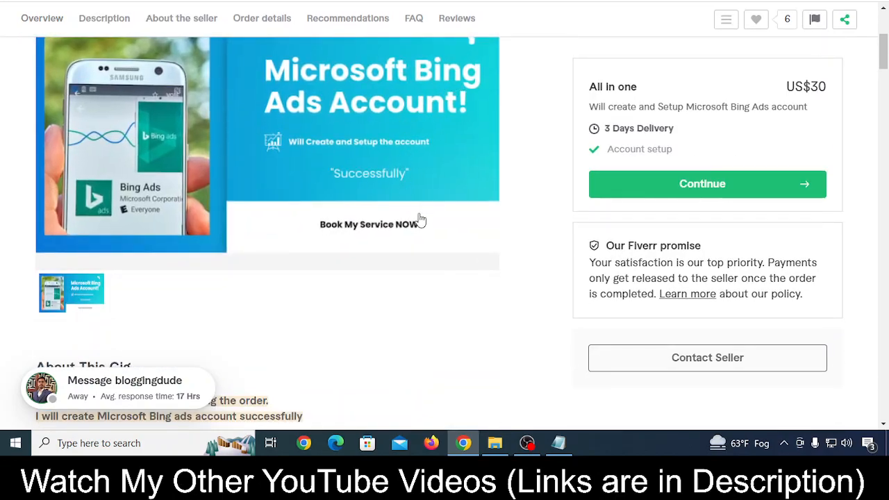
{"action": "scroll", "scroll_direction": "up", "scroll_amount": 3}
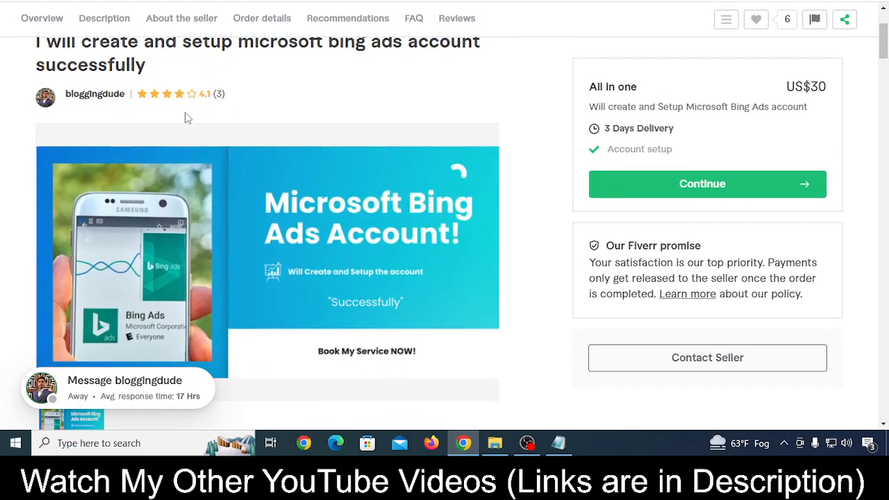
{"action": "scroll", "scroll_direction": "down", "scroll_amount": 3}
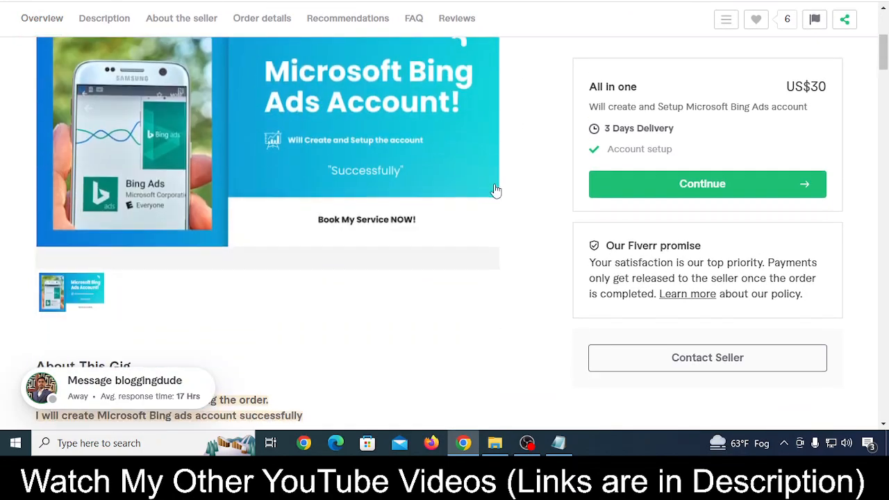
{"action": "scroll", "scroll_direction": "down", "scroll_amount": 3}
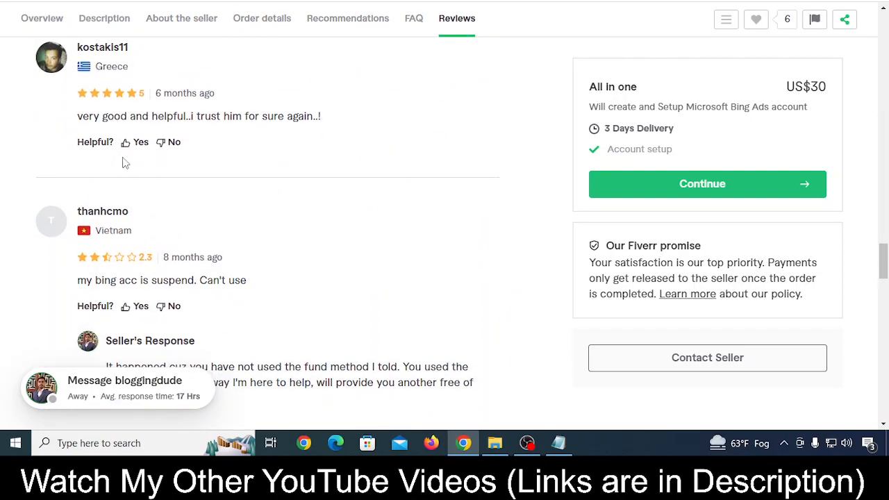
Step: Scroll down through the gig's reviews and the About This Gig description
{"action": "scroll", "scroll_direction": "up", "scroll_amount": 3}
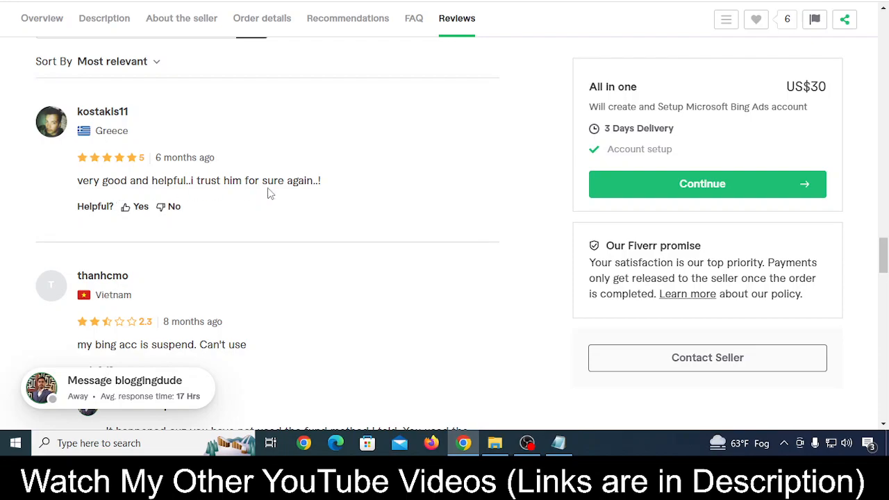
{"action": "scroll", "scroll_direction": "down", "scroll_amount": 3}
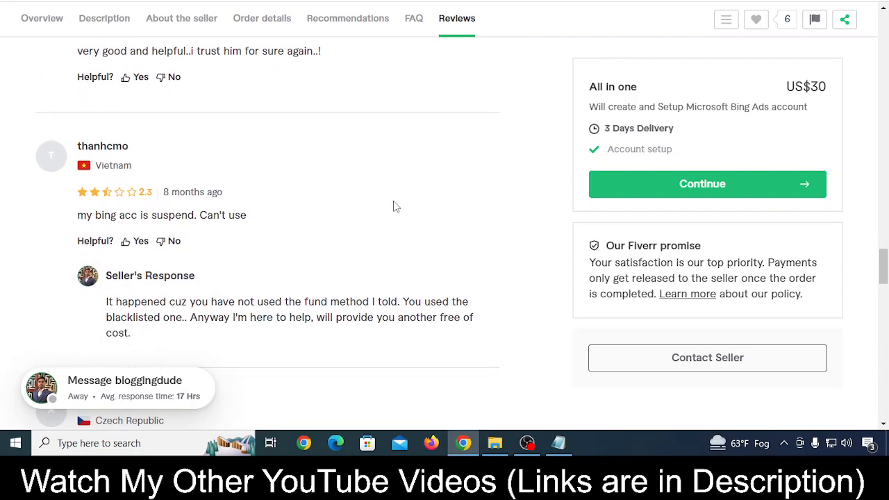
{"action": "scroll", "scroll_direction": "down", "scroll_amount": 3}
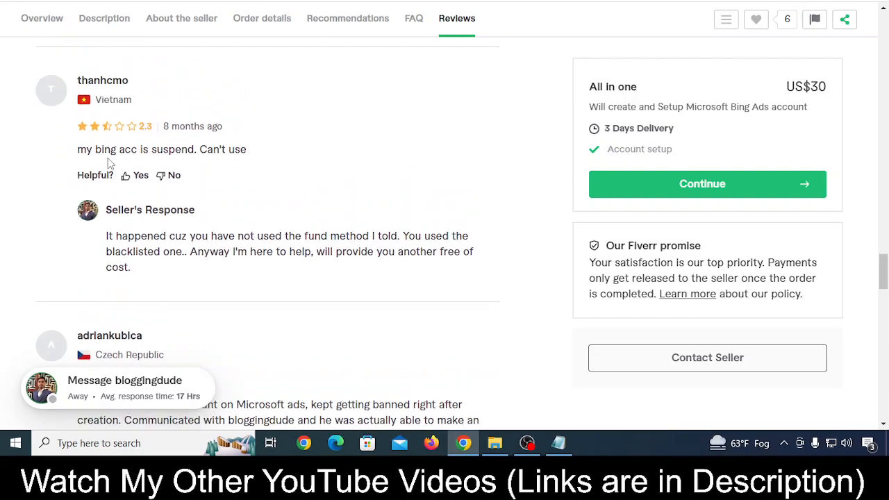
{"action": "scroll", "scroll_direction": "down", "scroll_amount": 3}
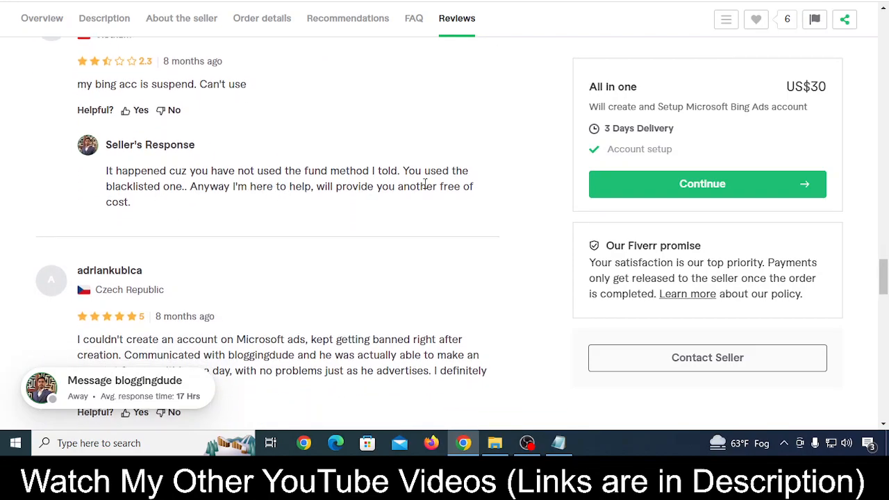
{"action": "mouse_move", "coordinate": [413, 201]}
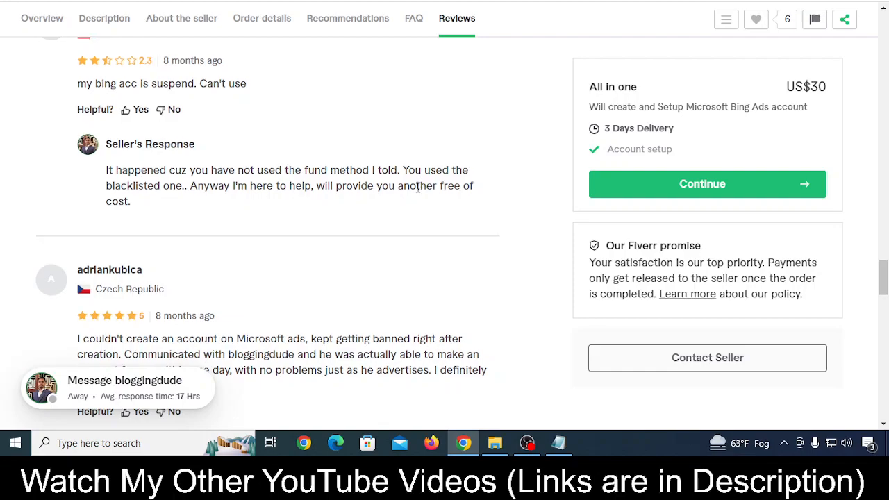
{"action": "scroll", "scroll_direction": "down", "scroll_amount": 3}
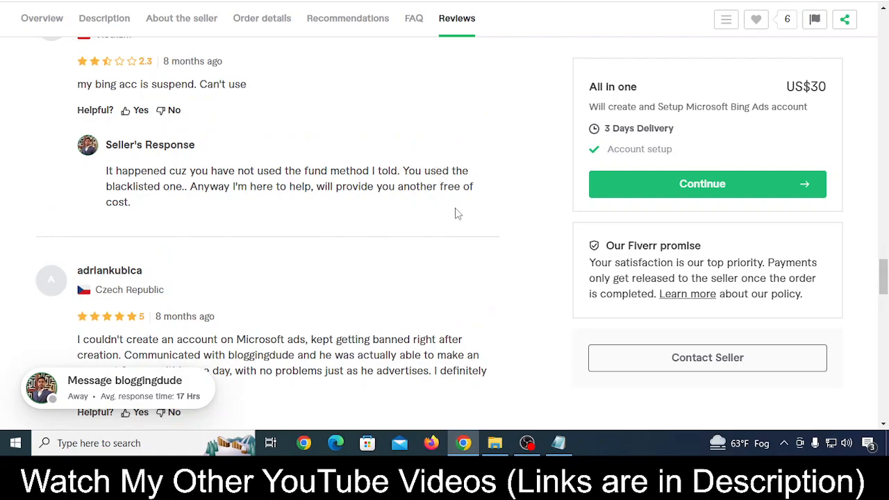
{"action": "scroll", "scroll_direction": "down", "scroll_amount": 3}
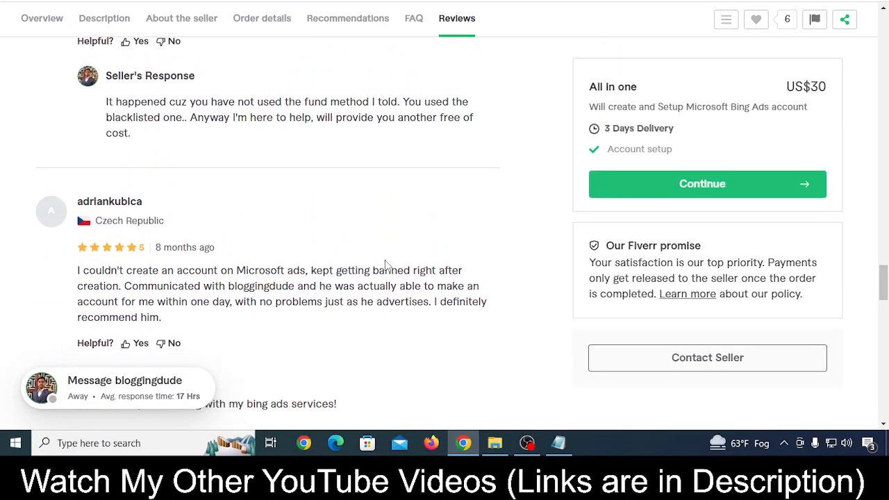
Step: Scroll back to the gig overview showing the seller's 4.1 rating from 3 reviews
{"action": "scroll", "scroll_direction": "up", "scroll_amount": 3}
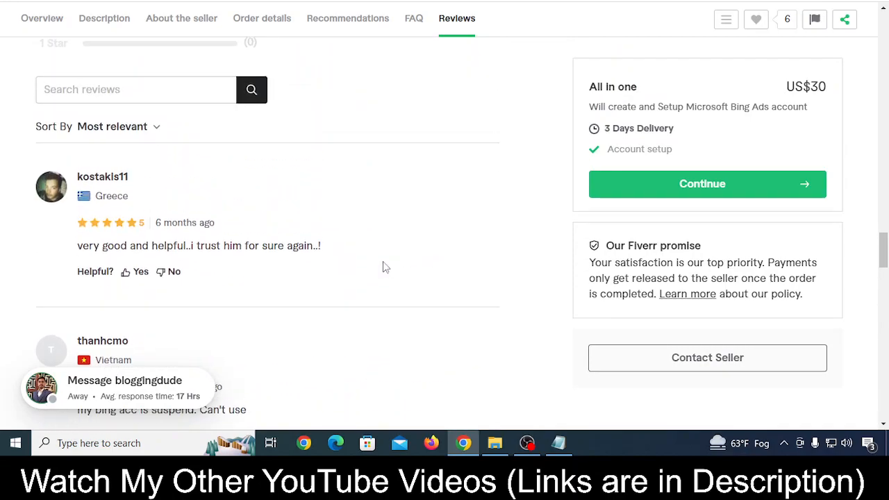
{"action": "scroll", "scroll_direction": "down", "scroll_amount": 3}
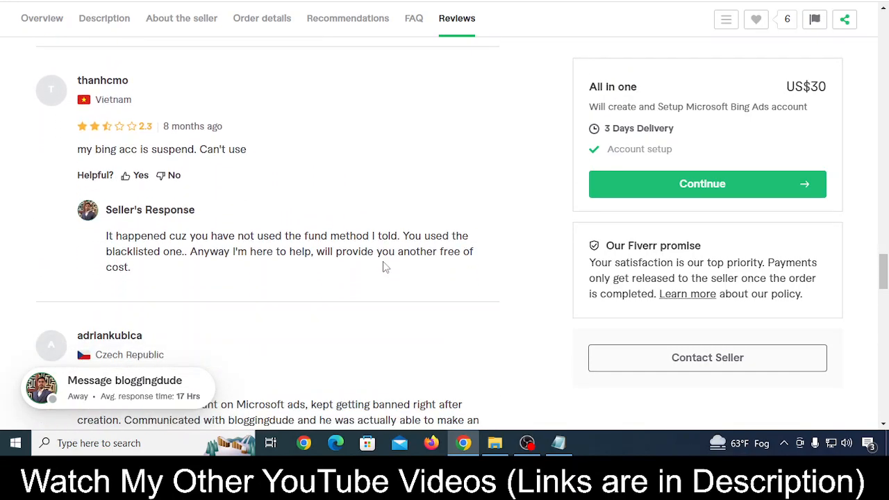
{"action": "scroll", "scroll_direction": "down", "scroll_amount": 3}
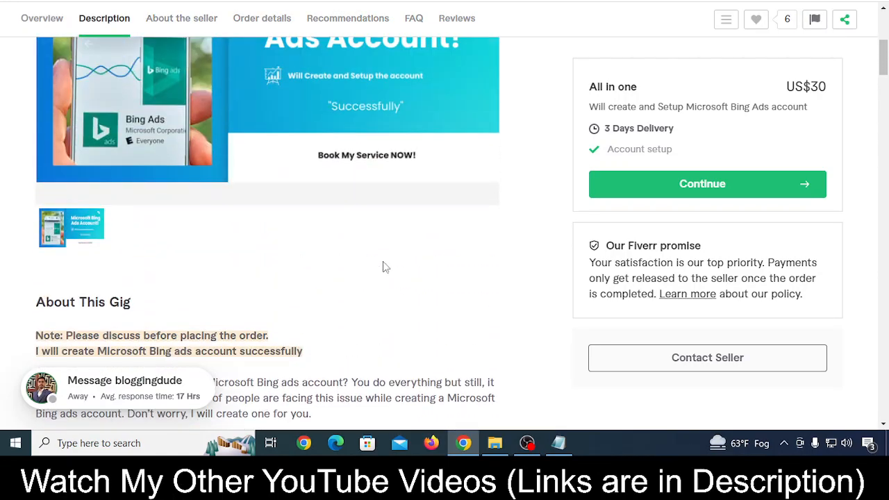
{"action": "scroll", "scroll_direction": "up", "scroll_amount": 3}
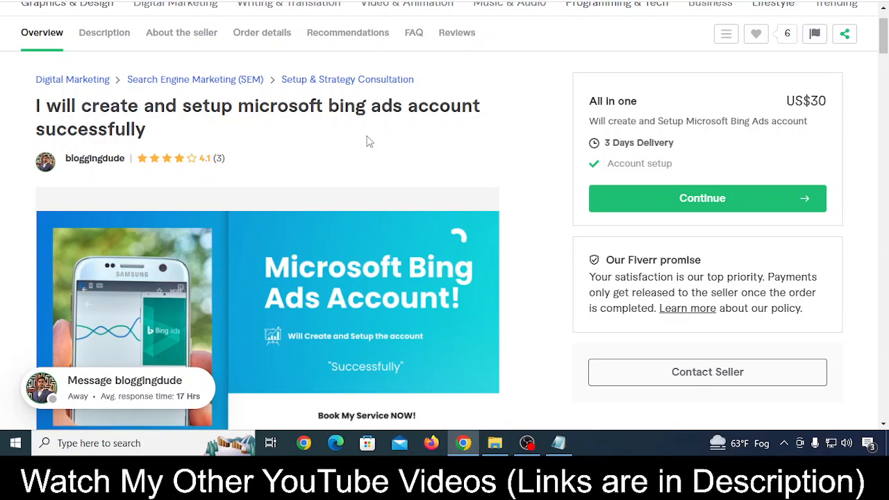
{"action": "mouse_move", "coordinate": [393, 146]}
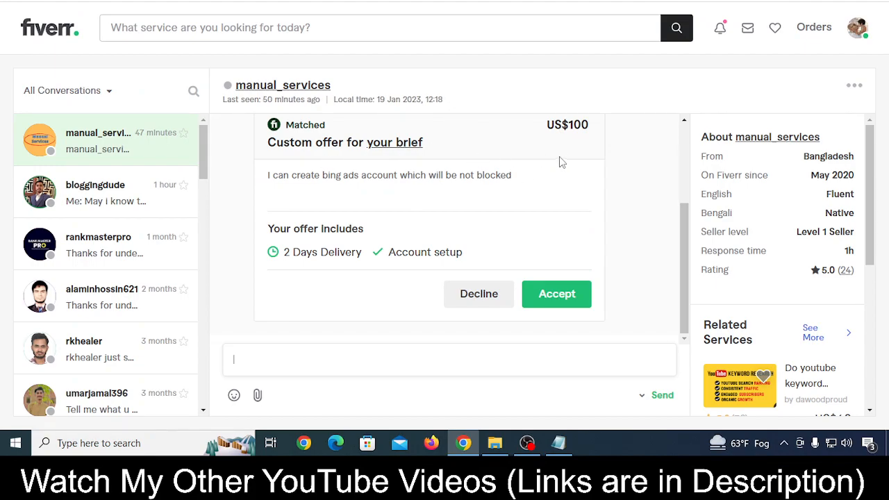
{"action": "mouse_move", "coordinate": [571, 158]}
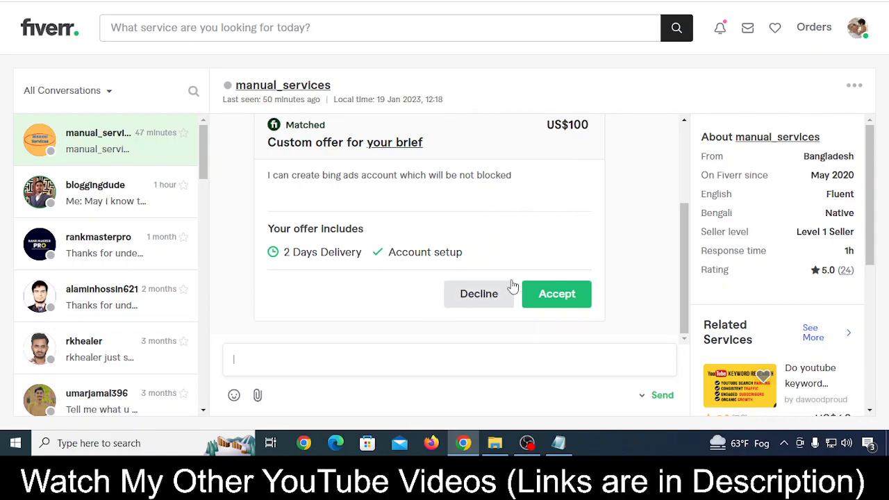
{"action": "mouse_move", "coordinate": [570, 206]}
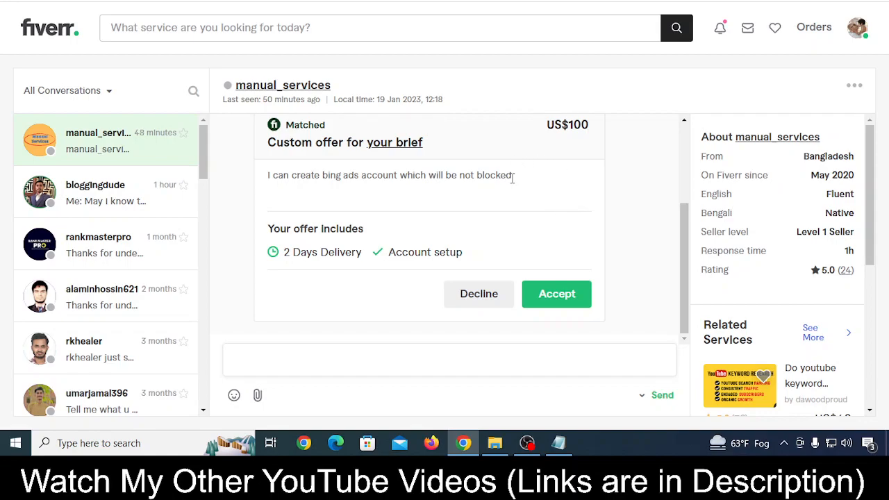
{"action": "mouse_move", "coordinate": [279, 189]}
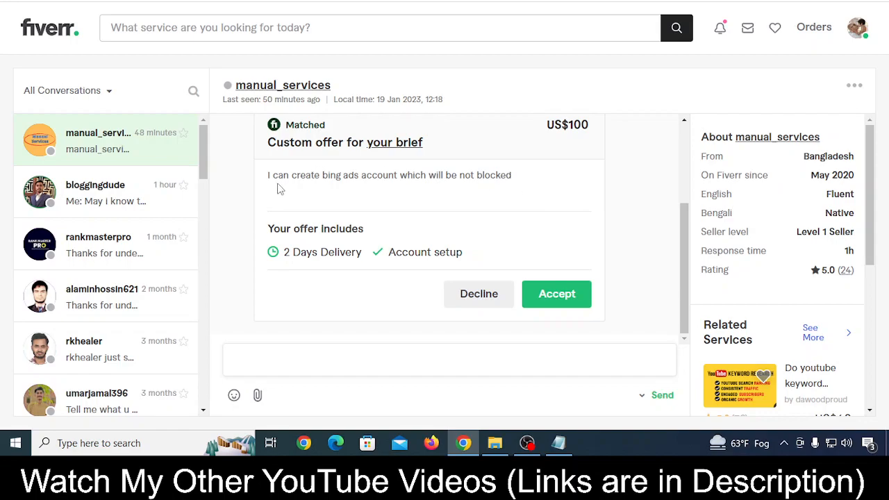
{"action": "left_click", "coordinate": [450, 359]}
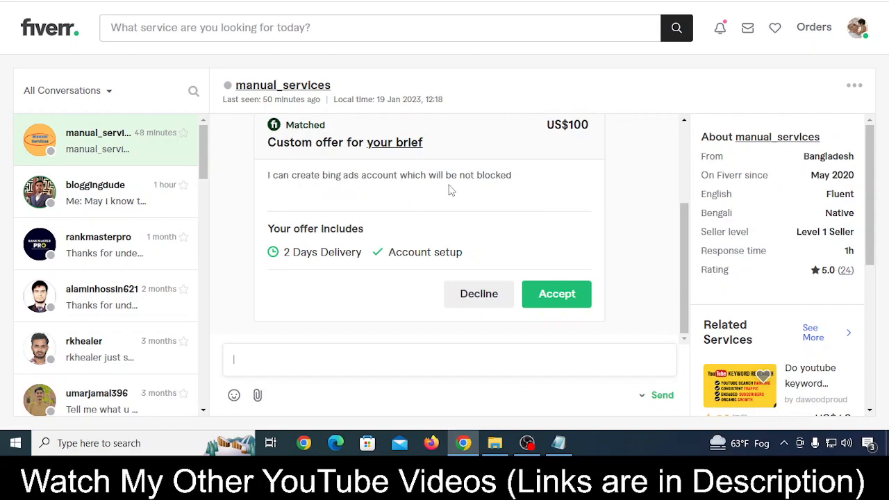
{"action": "mouse_move", "coordinate": [556, 188]}
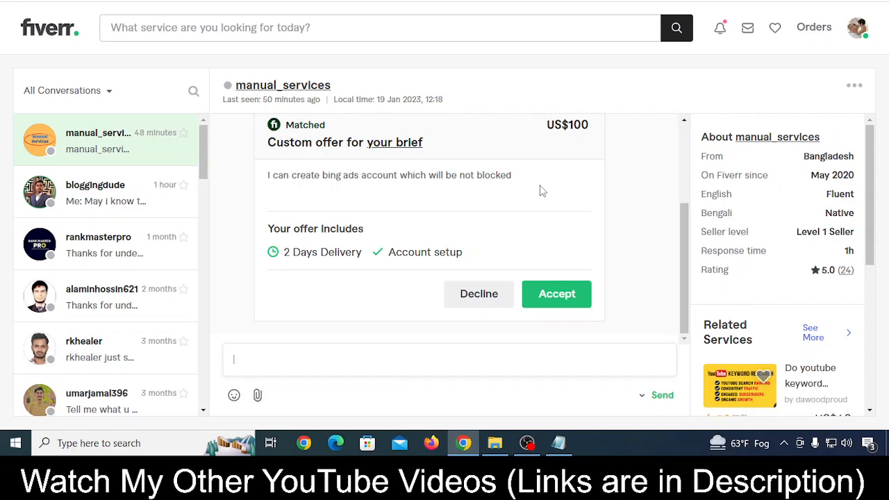
{"action": "mouse_move", "coordinate": [477, 187]}
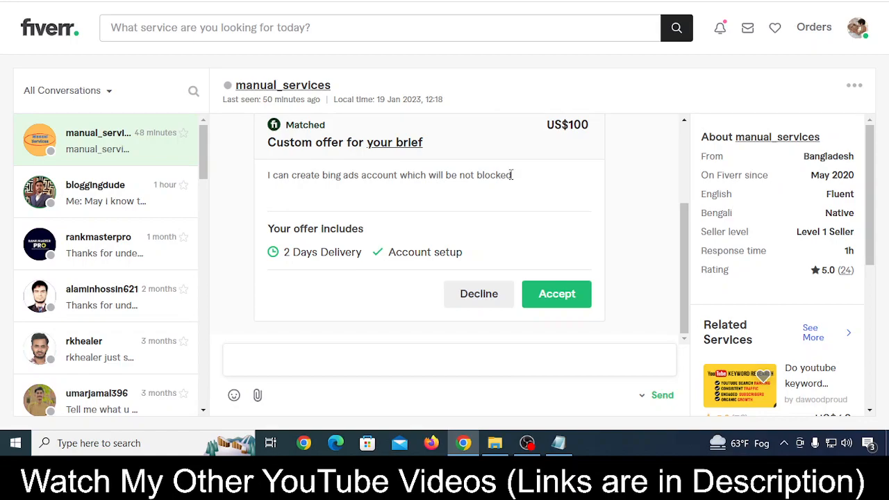
{"action": "mouse_move", "coordinate": [535, 200]}
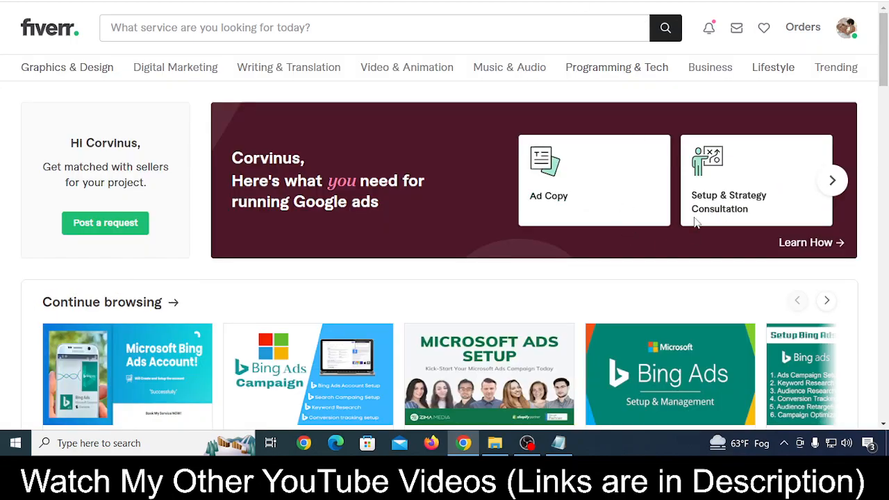
{"action": "mouse_move", "coordinate": [861, 111]}
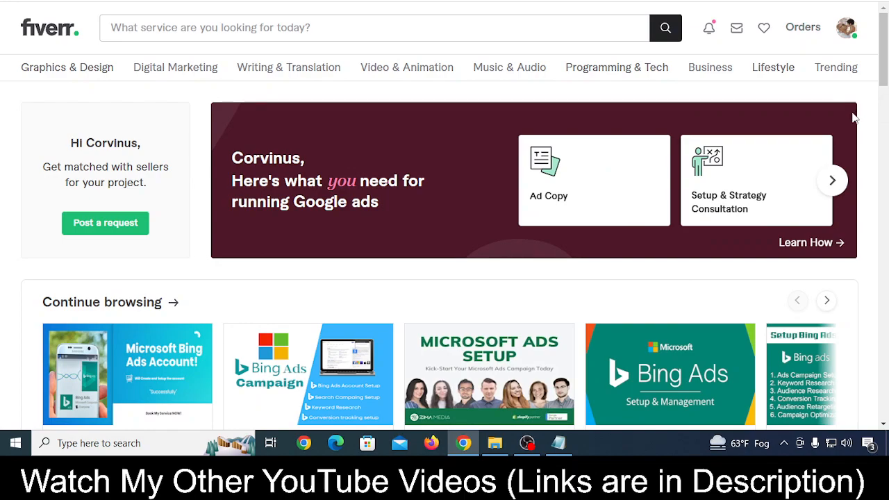
{"action": "mouse_move", "coordinate": [864, 25]}
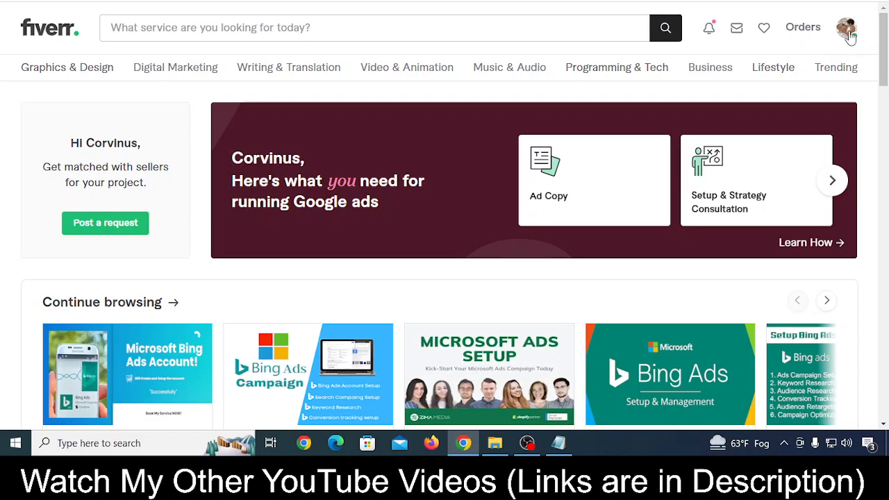
Step: Return to the Fiverr home page via the logo
{"action": "left_click", "coordinate": [846, 28]}
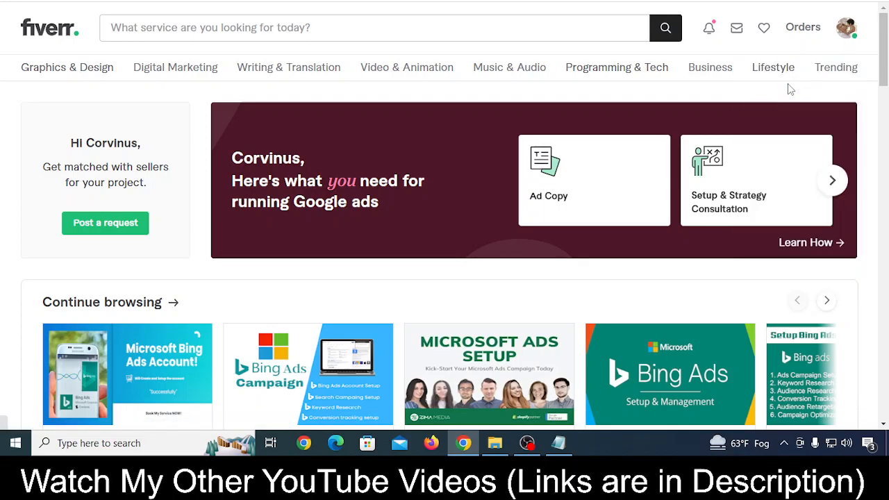
Step: Start a new brief and enter 'I am Affiliate Marketing'
{"action": "left_click", "coordinate": [105, 222]}
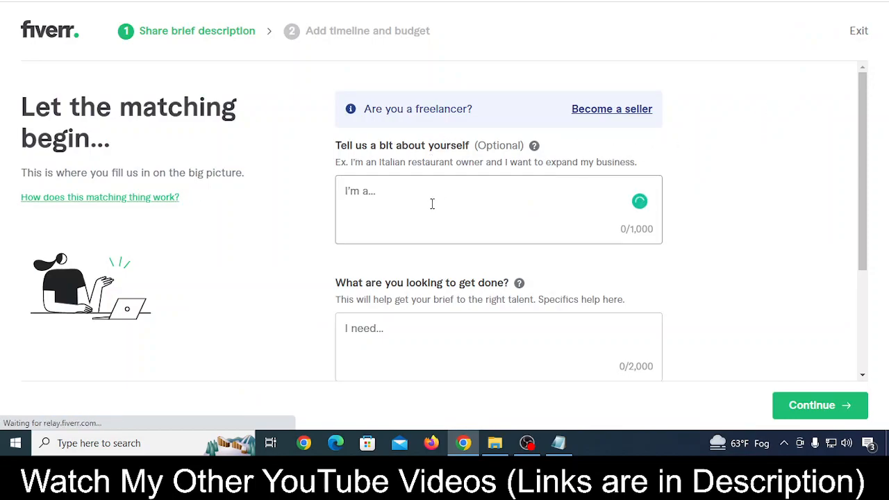
{"action": "type", "text": "I am A"}
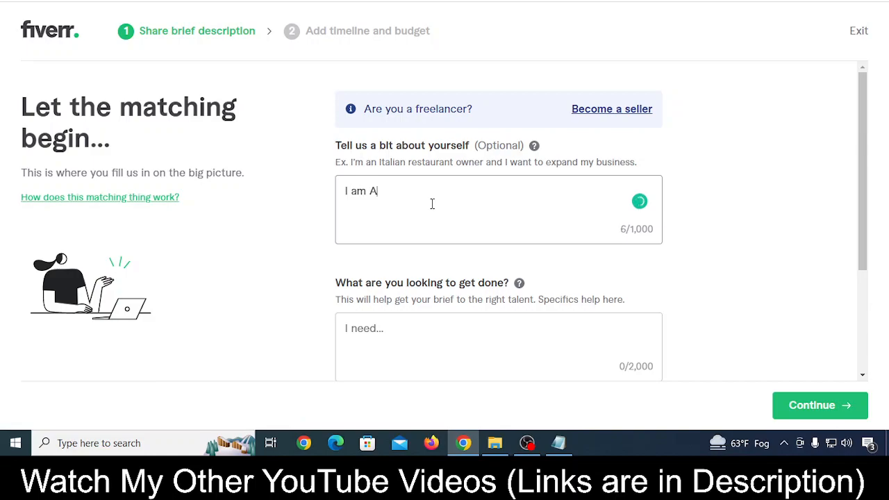
{"action": "type", "text": "ffiliate M"}
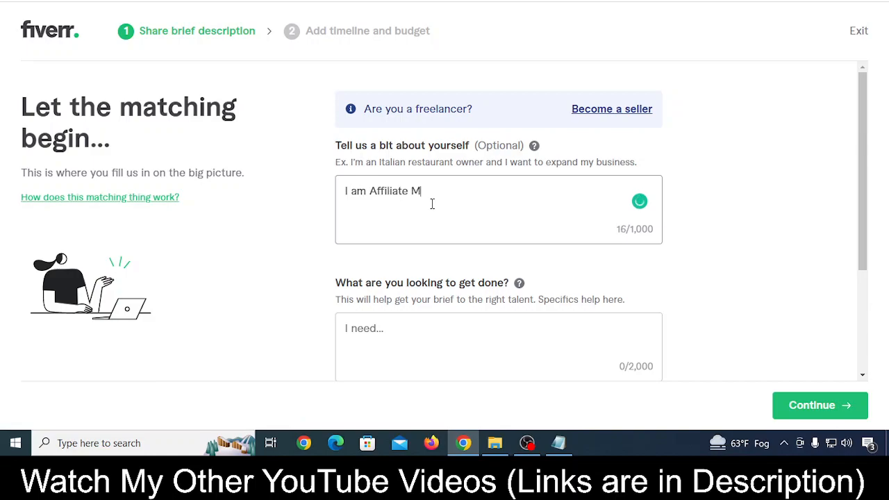
{"action": "type", "text": "arketing"}
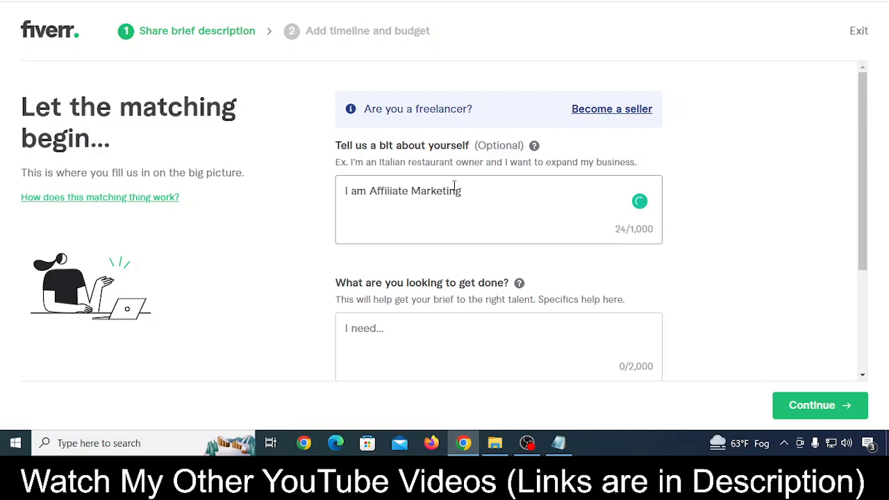
{"action": "scroll", "scroll_direction": "down", "scroll_amount": 3}
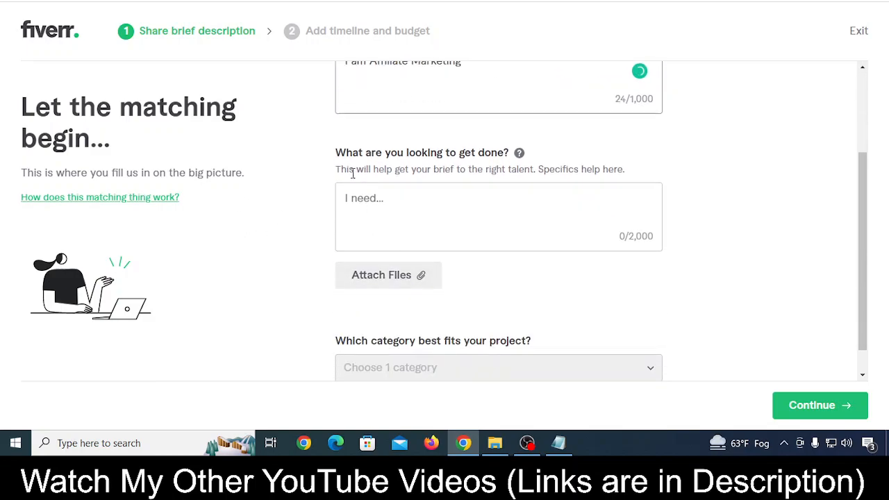
Step: Describe the need: someone who can create a Bing Ads account which will not be blocked
{"action": "type", "text": "I ne"}
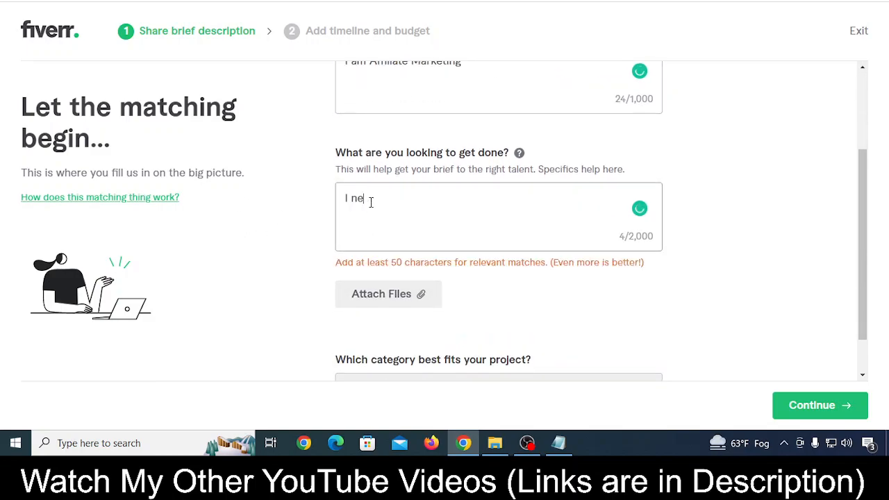
{"action": "type", "text": "edd"}
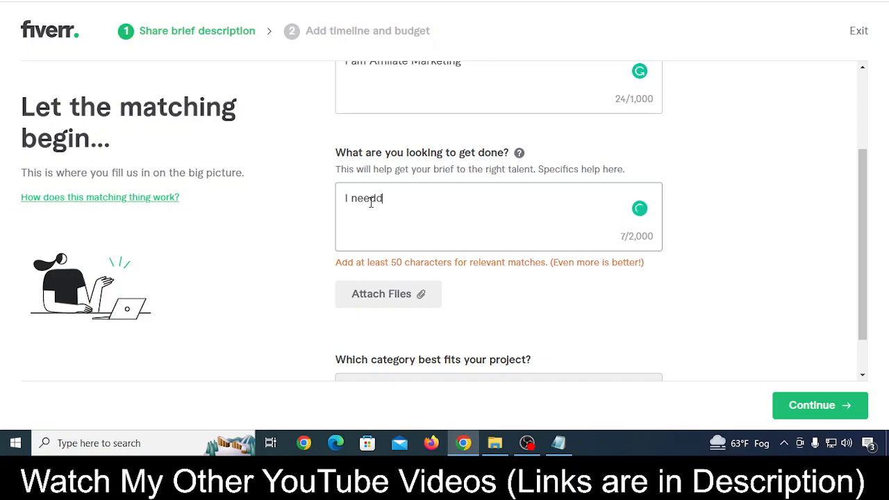
{"action": "key", "text": "Backspace"}
{"action": "type", "text": " som"}
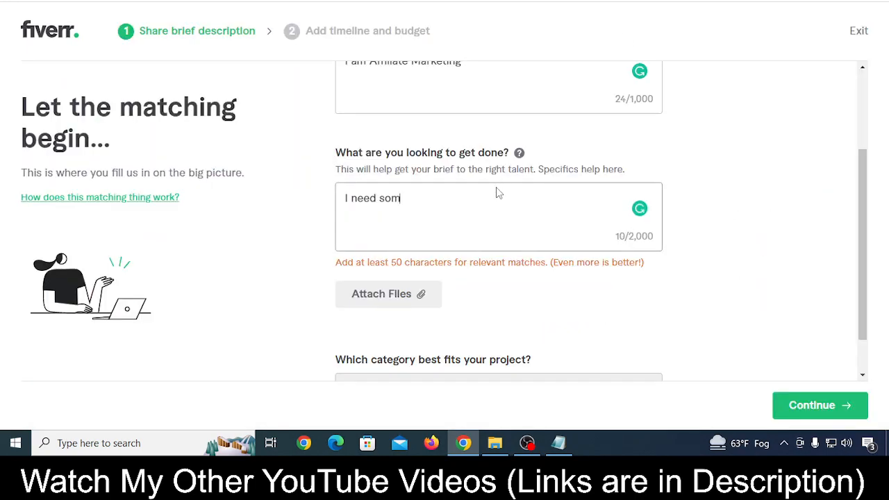
{"action": "type", "text": "eone"}
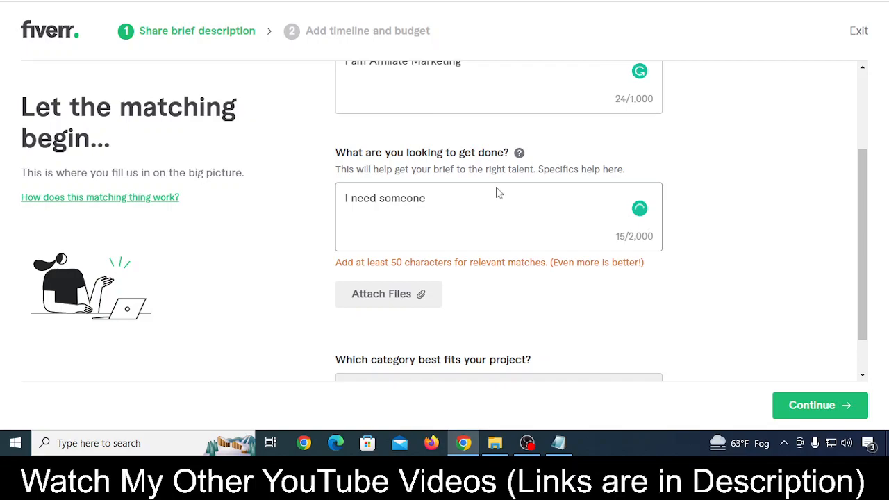
{"action": "type", "text": "who"}
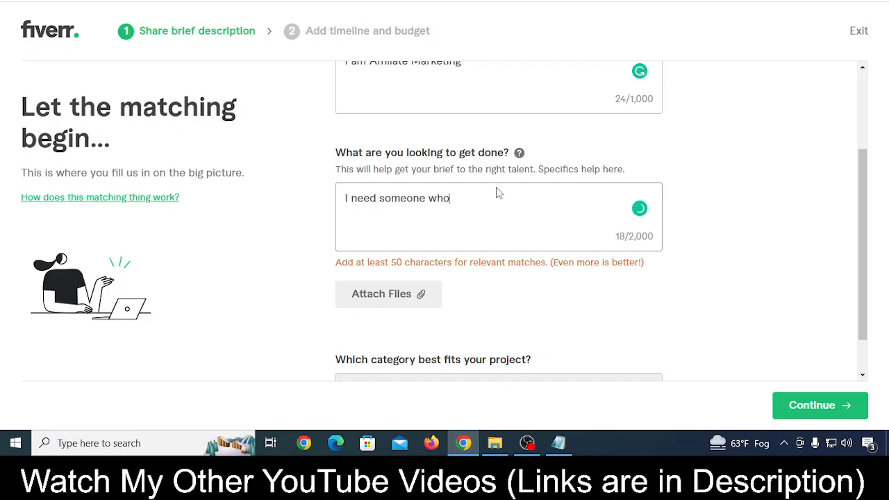
{"action": "type", "text": "can"}
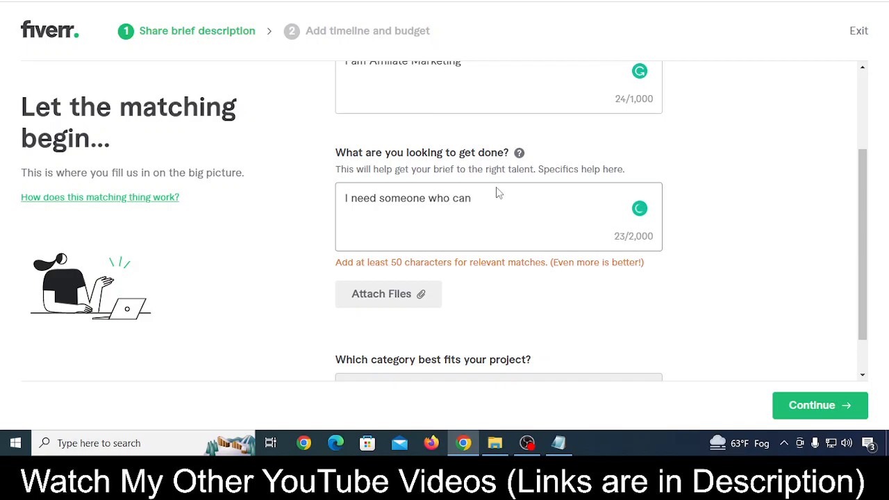
{"action": "type", "text": "create bing ads account which will be not blocked"}
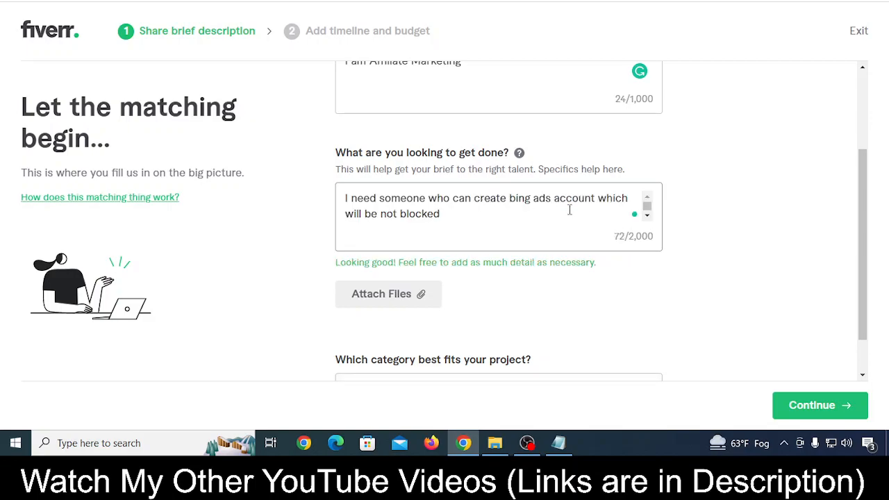
{"action": "mouse_move", "coordinate": [414, 229]}
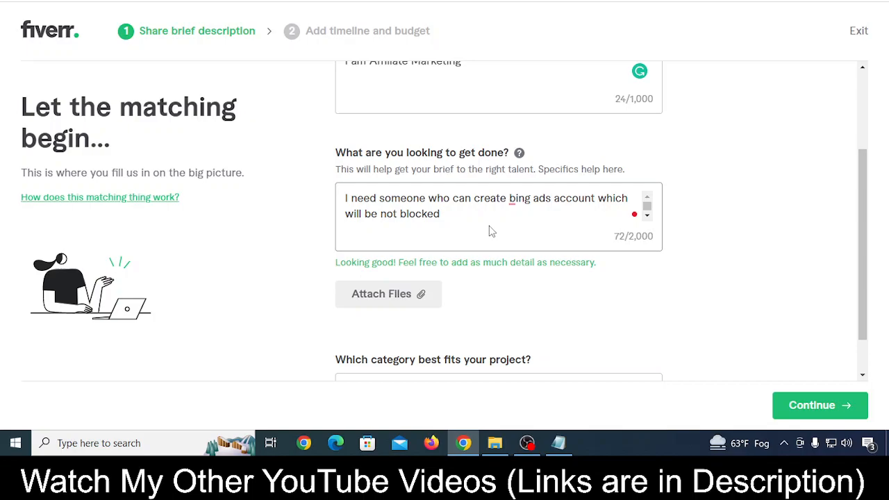
Step: Choose Search Engine Marketing (SEM) as category and Marketing & Advertising as industry
{"action": "scroll", "scroll_direction": "down", "scroll_amount": 3}
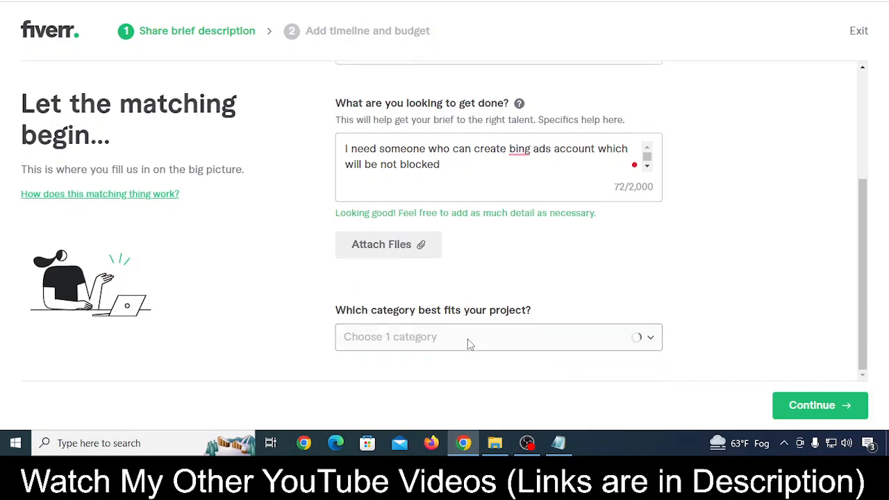
{"action": "left_click", "coordinate": [497, 337]}
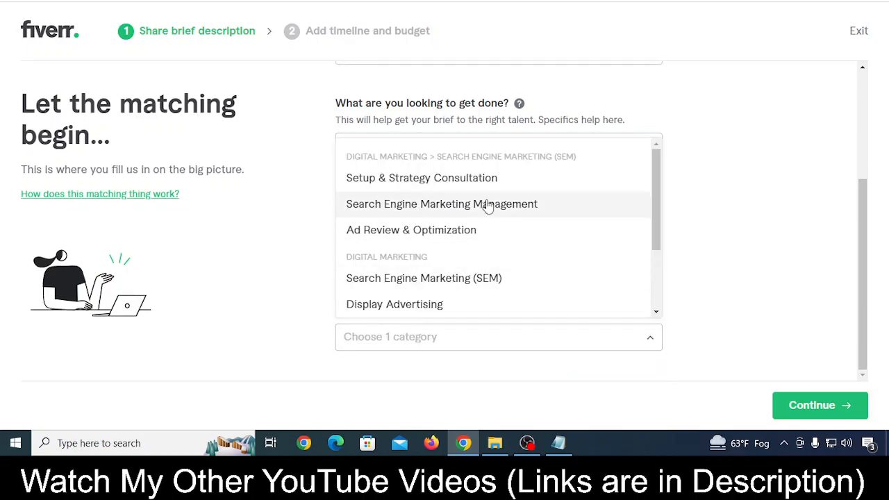
{"action": "left_click", "coordinate": [442, 203]}
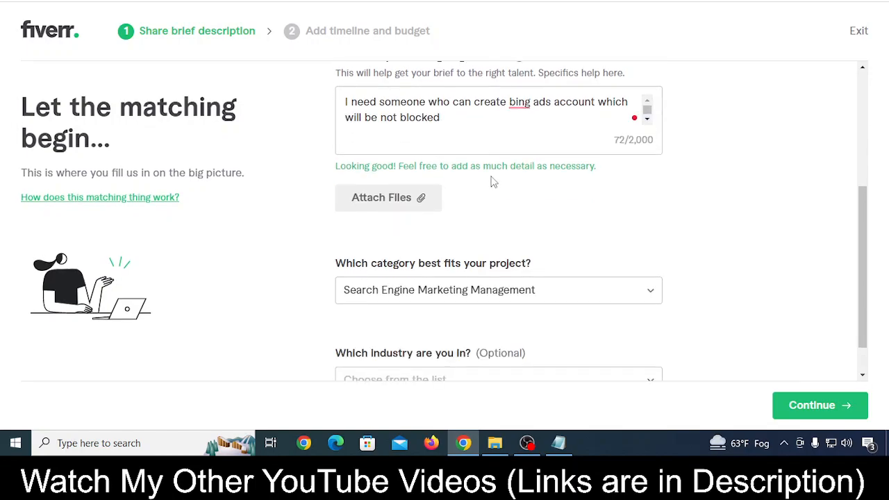
{"action": "left_click", "coordinate": [498, 290]}
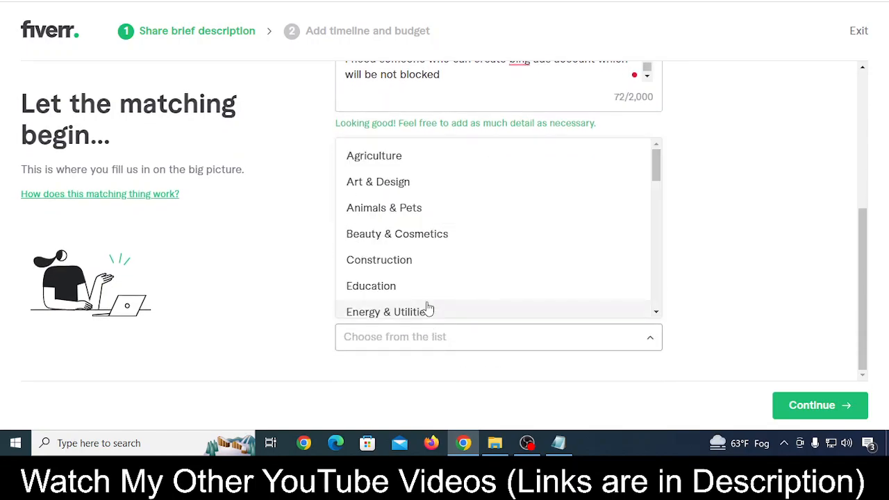
{"action": "scroll", "scroll_direction": "down", "scroll_amount": 3}
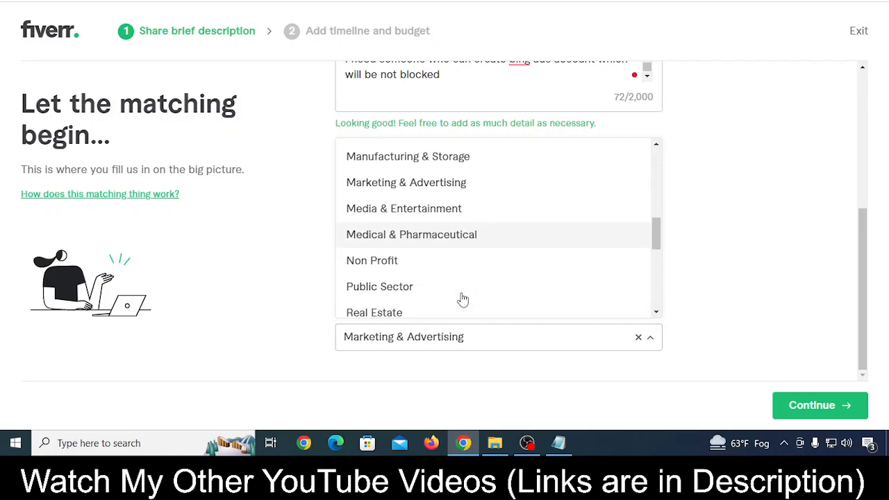
{"action": "scroll", "scroll_direction": "down", "scroll_amount": 3}
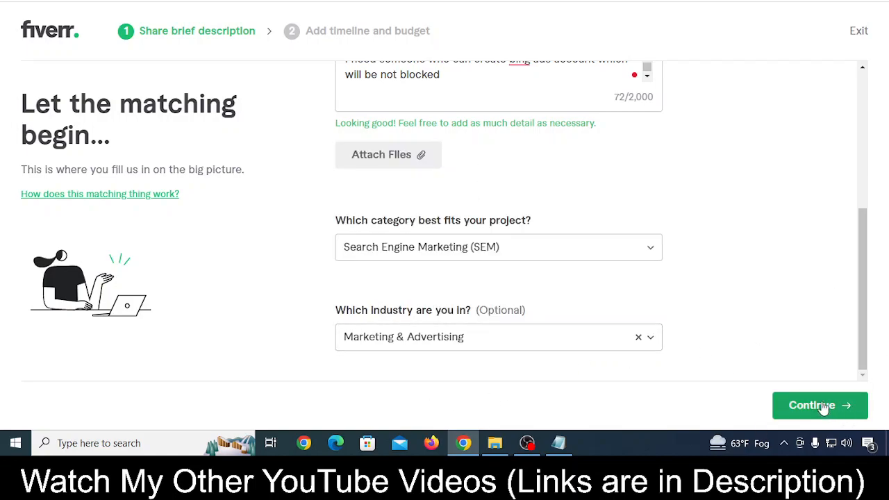
Step: Continue to the timeline and budget step and mark the timing as 'I'm flexible'
{"action": "left_click", "coordinate": [819, 406]}
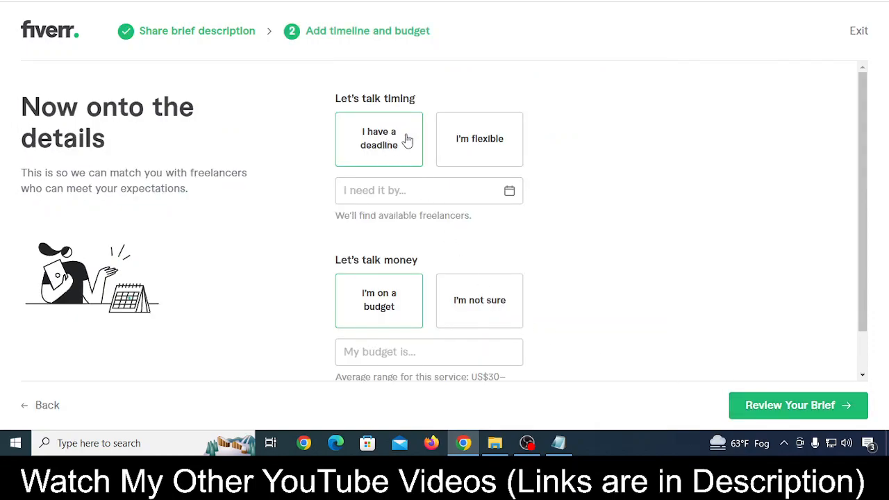
{"action": "left_click", "coordinate": [479, 139]}
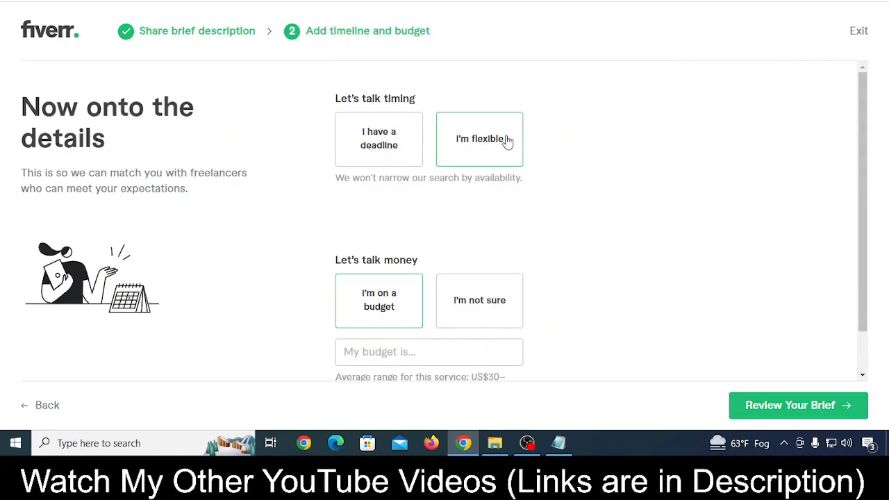
{"action": "scroll", "scroll_direction": "down", "scroll_amount": 3}
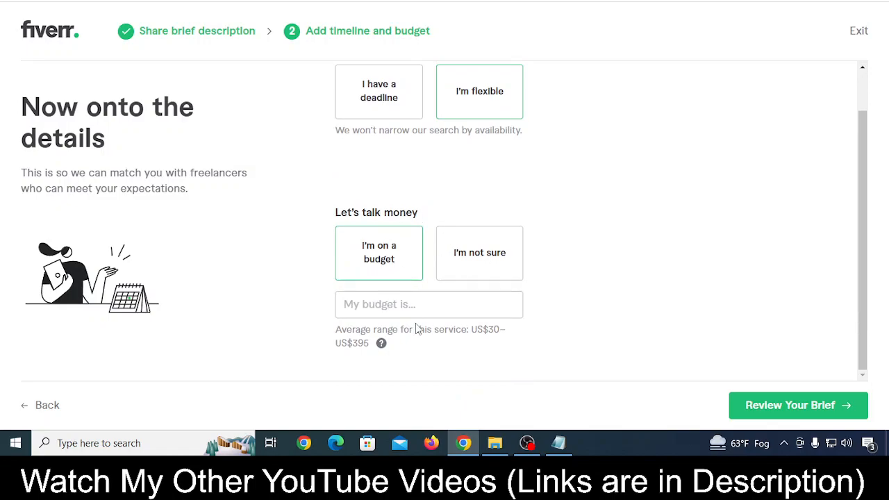
{"action": "mouse_move", "coordinate": [472, 270]}
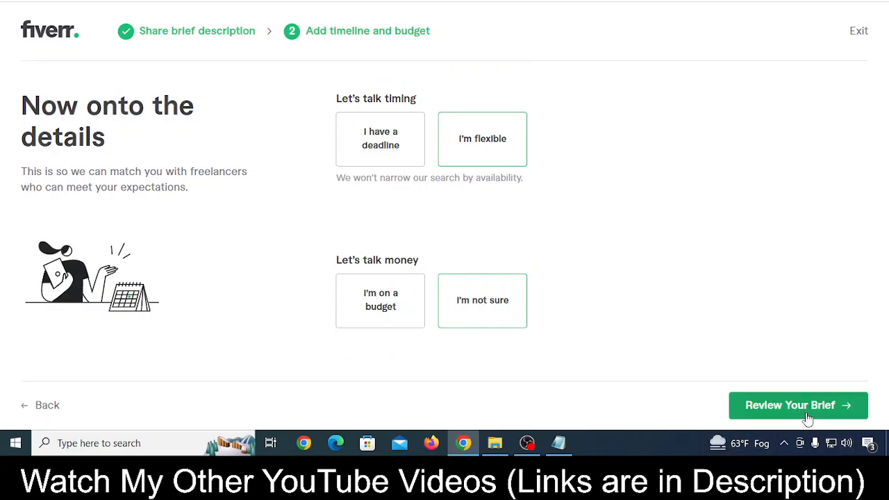
{"action": "mouse_move", "coordinate": [609, 328]}
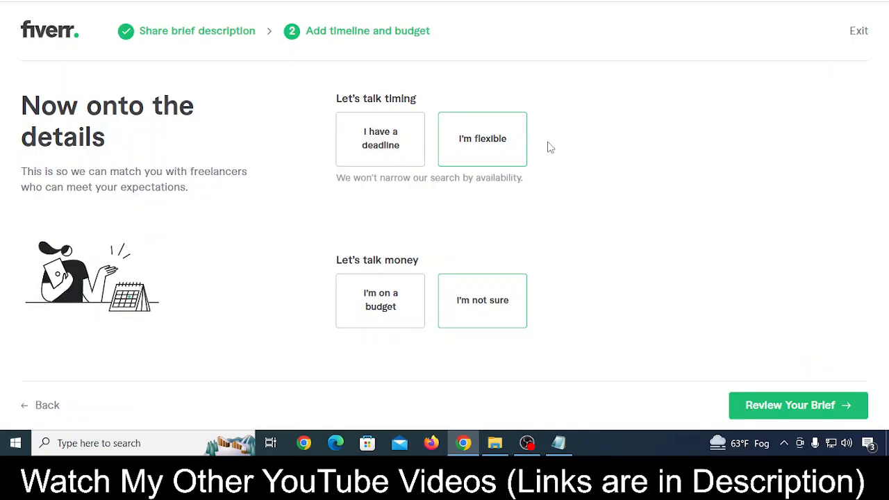
{"action": "mouse_move", "coordinate": [625, 316]}
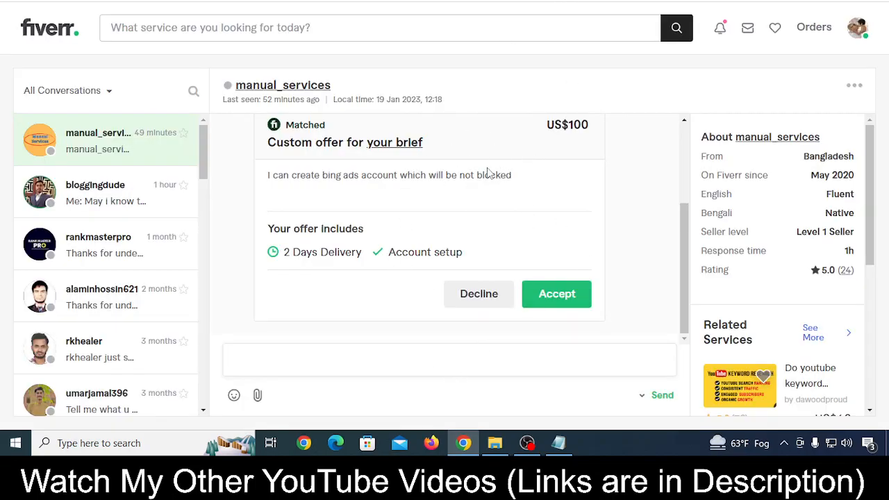
{"action": "mouse_move", "coordinate": [608, 243]}
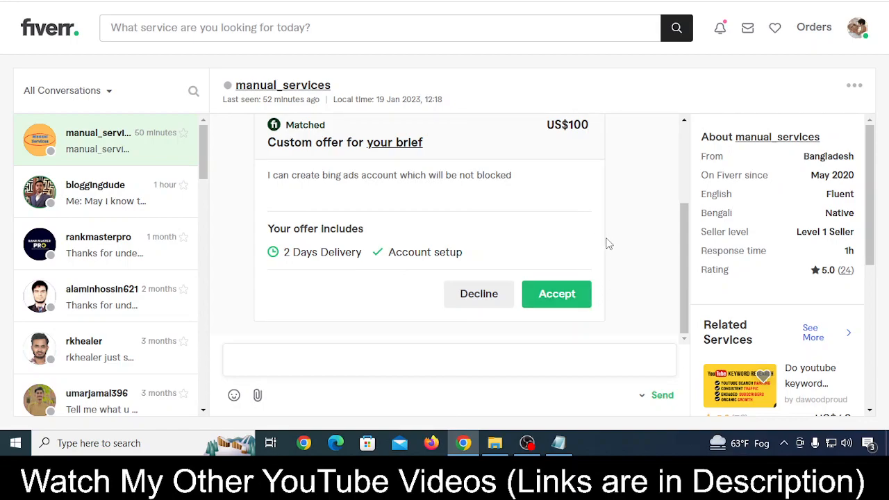
{"action": "mouse_move", "coordinate": [22, 154]}
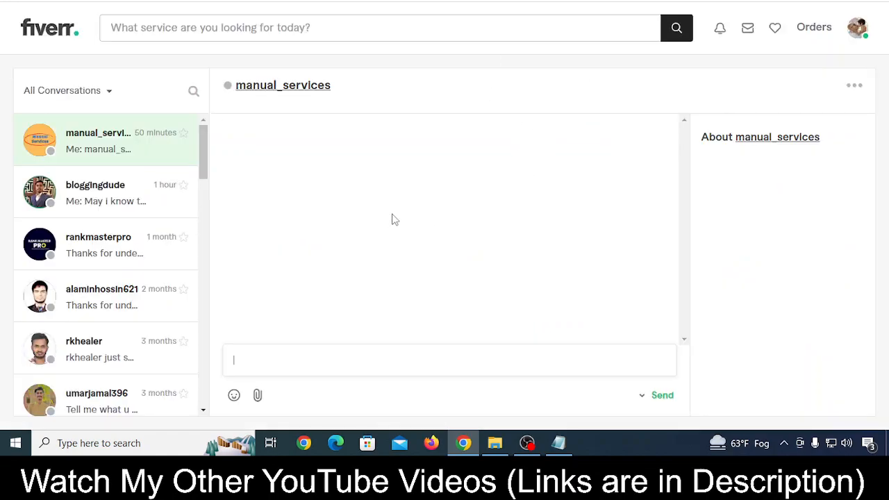
Step: View manual_services's seller profile and start contacting them
{"action": "left_click", "coordinate": [104, 139]}
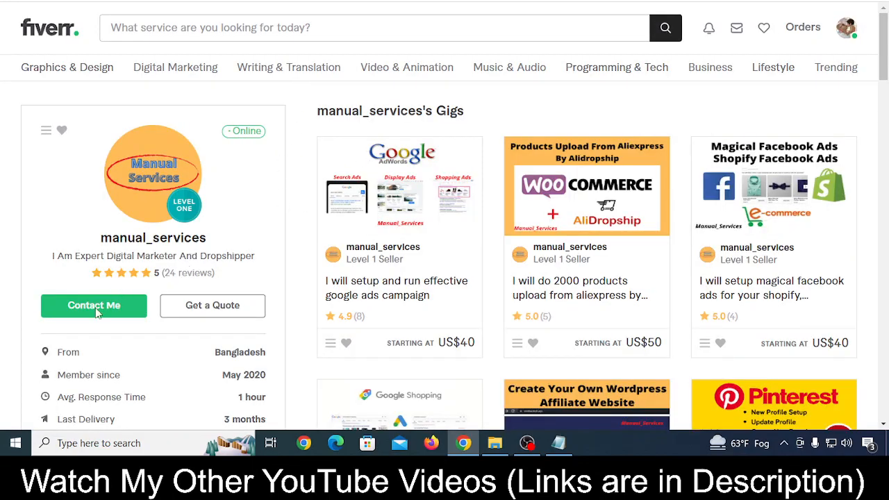
{"action": "left_click", "coordinate": [94, 305]}
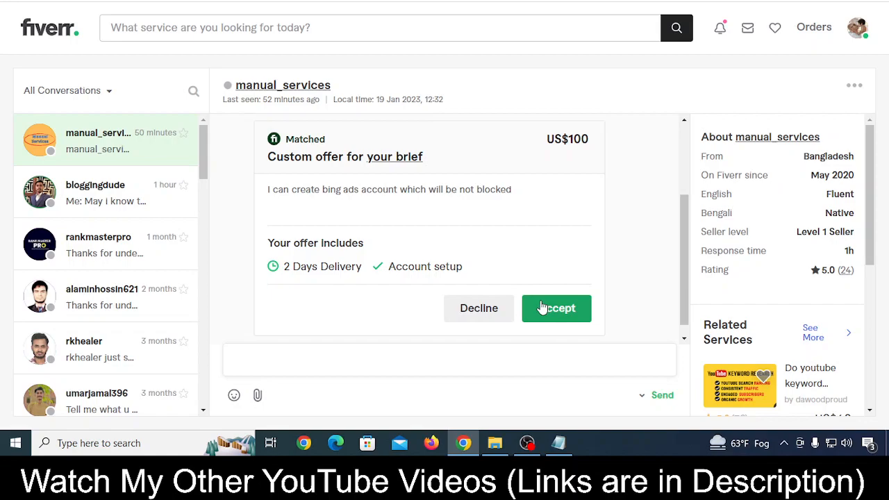
{"action": "mouse_move", "coordinate": [509, 239]}
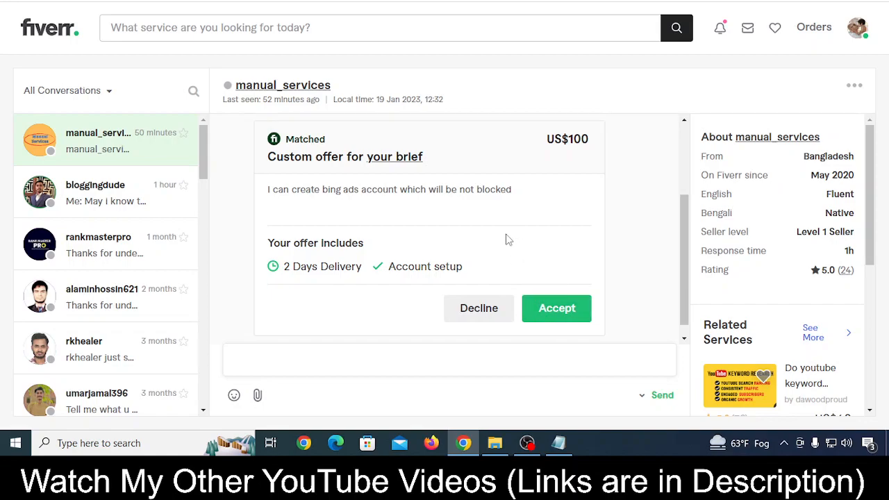
{"action": "mouse_move", "coordinate": [503, 244]}
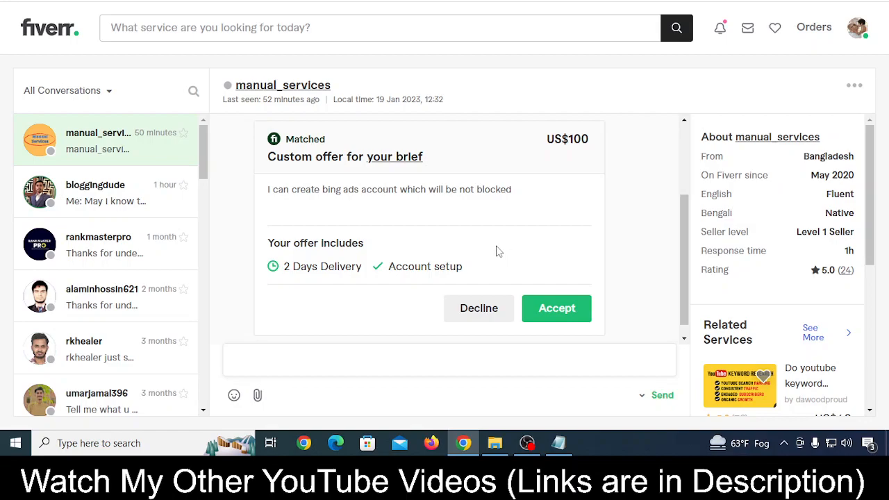
{"action": "mouse_move", "coordinate": [492, 250]}
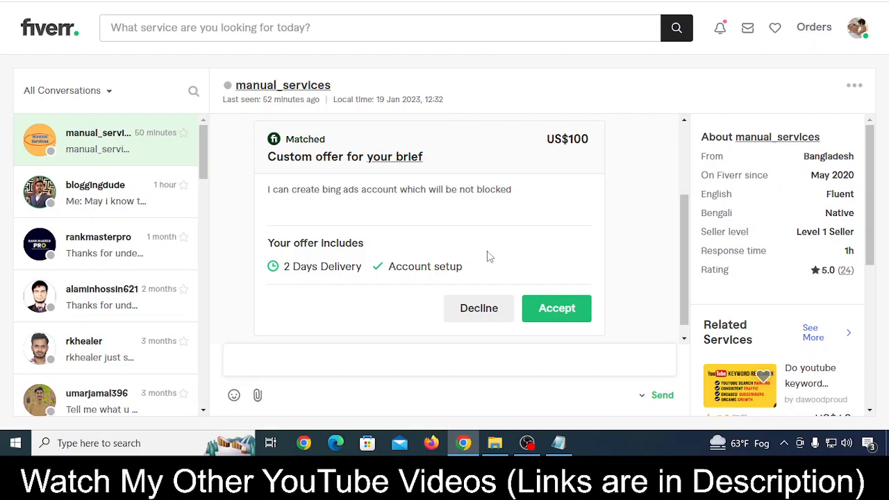
{"action": "mouse_move", "coordinate": [369, 205]}
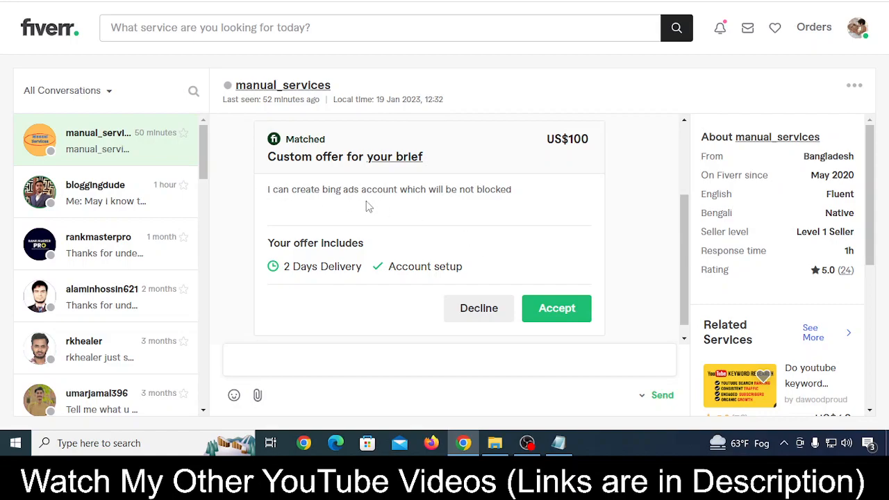
{"action": "mouse_move", "coordinate": [527, 201]}
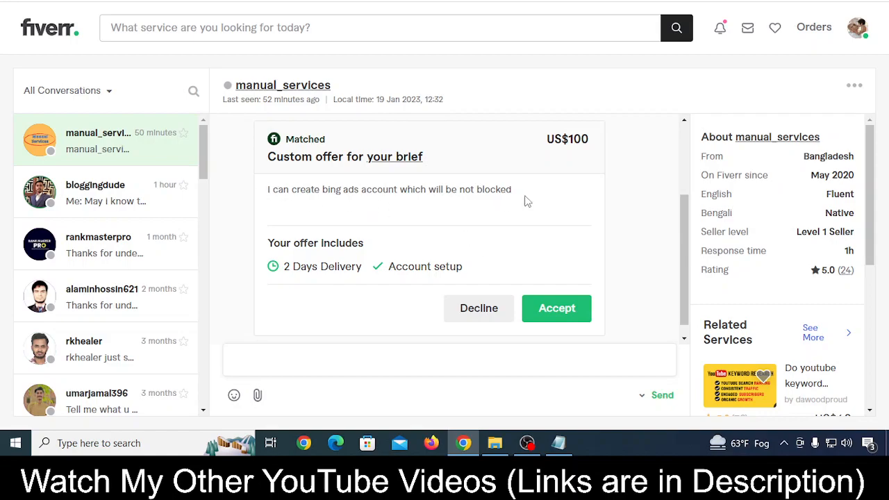